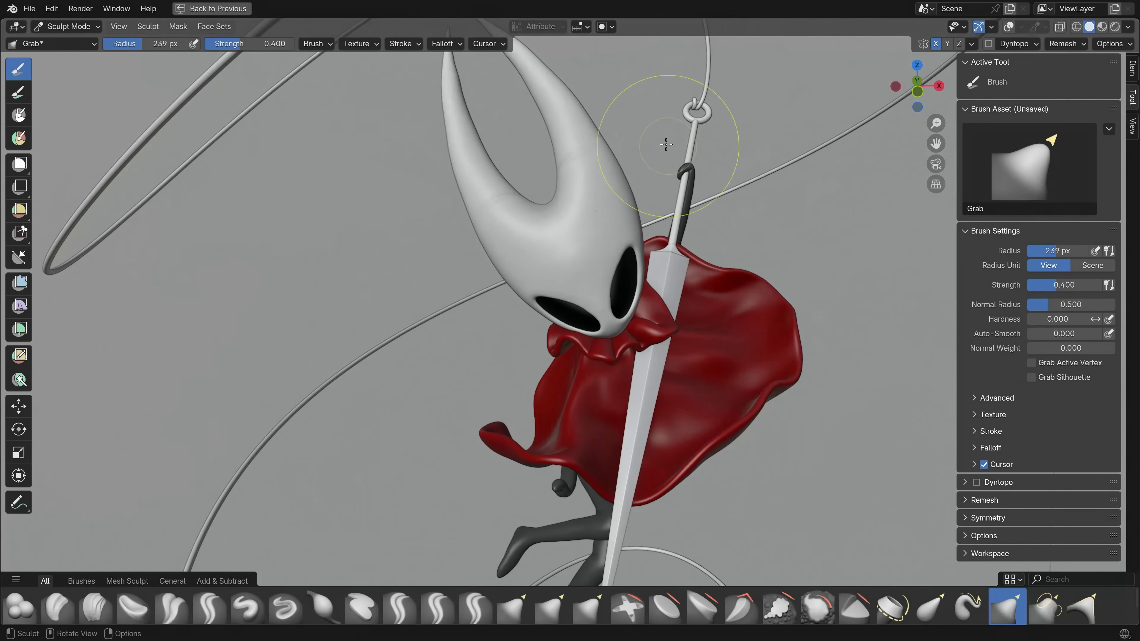
mouse_move(585, 116)
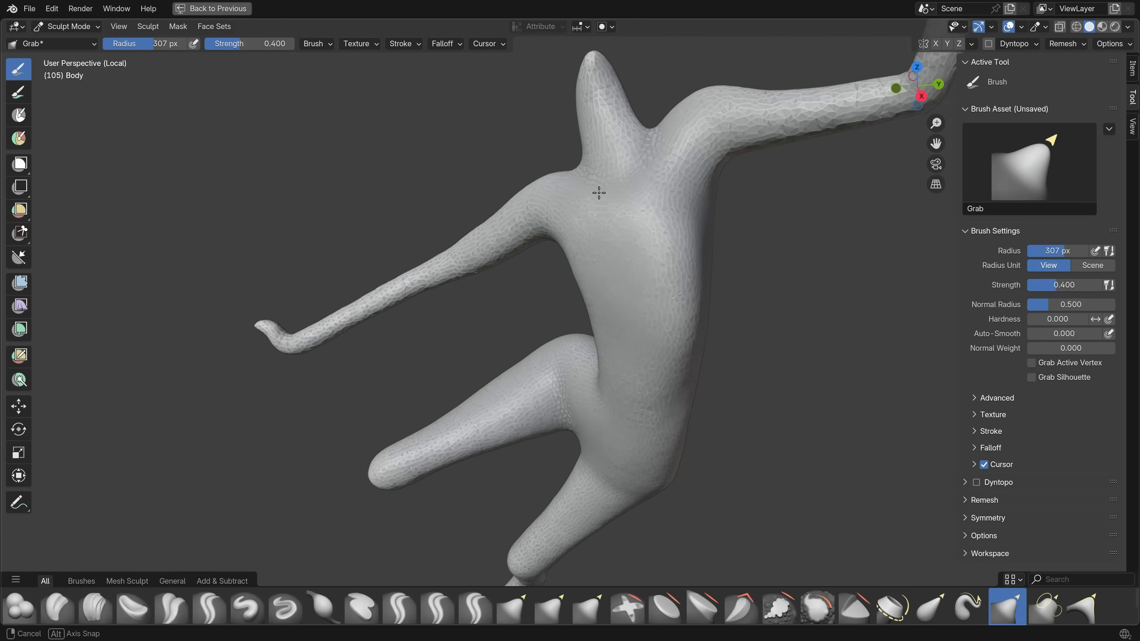
- Build up chest and navel forms on the body with the Clay brush
left_click(58, 608)
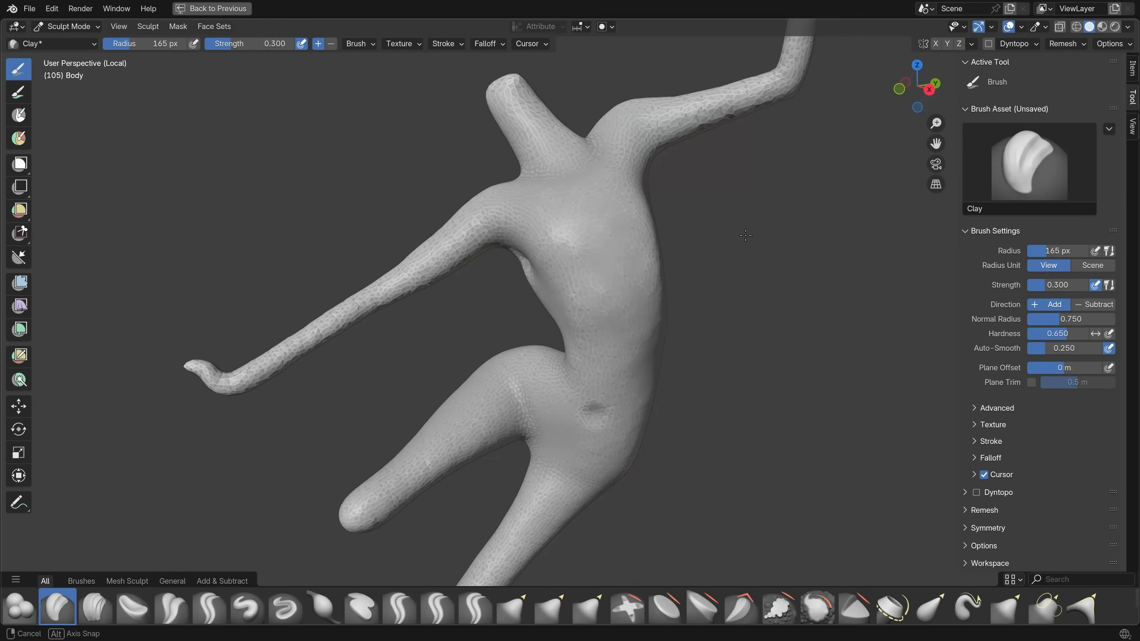
left_click(210, 608)
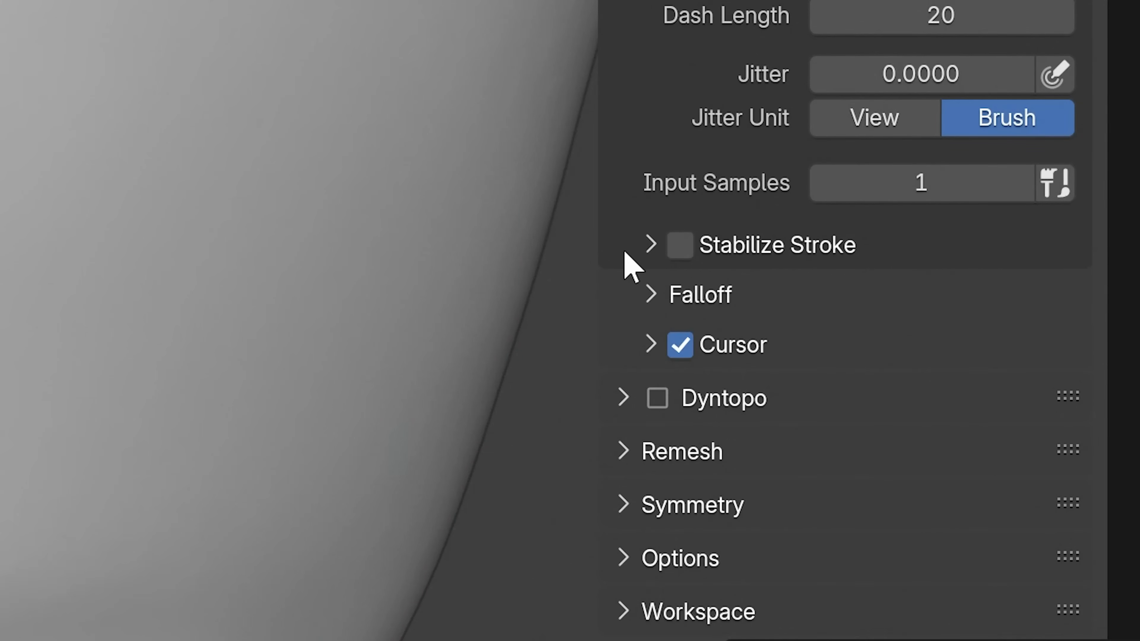
- Expand the Stroke panel to review jitter, input samples and Stabilize Stroke (off)
left_click(679, 244)
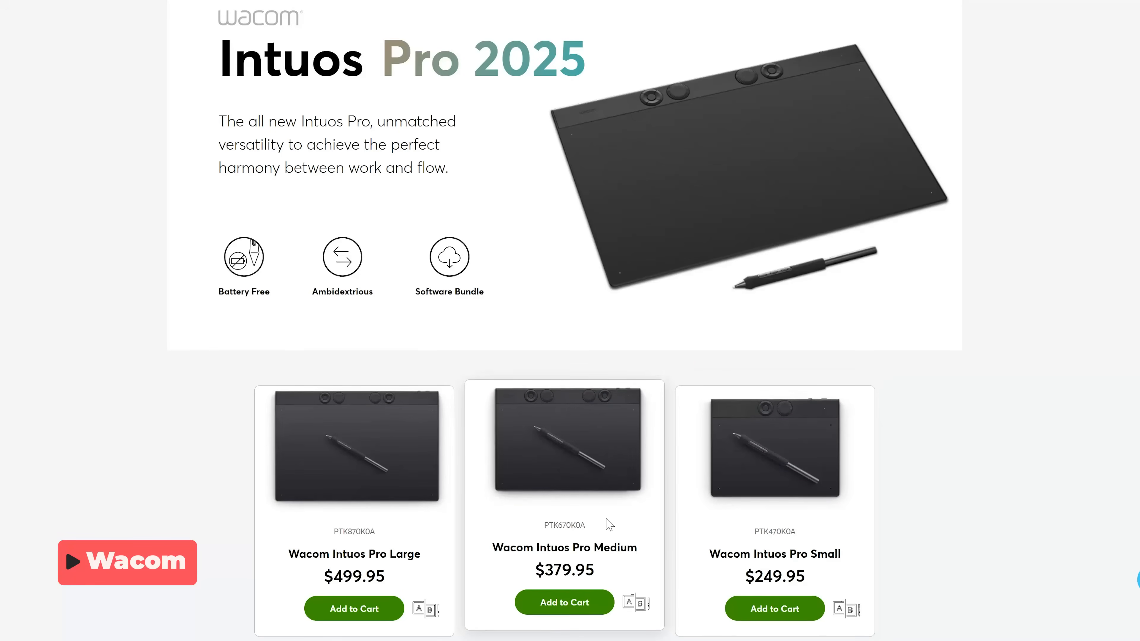
- Scroll through the Huion Inspiroy tablet listings, including the H420X at $24.99
scroll("down", 3)
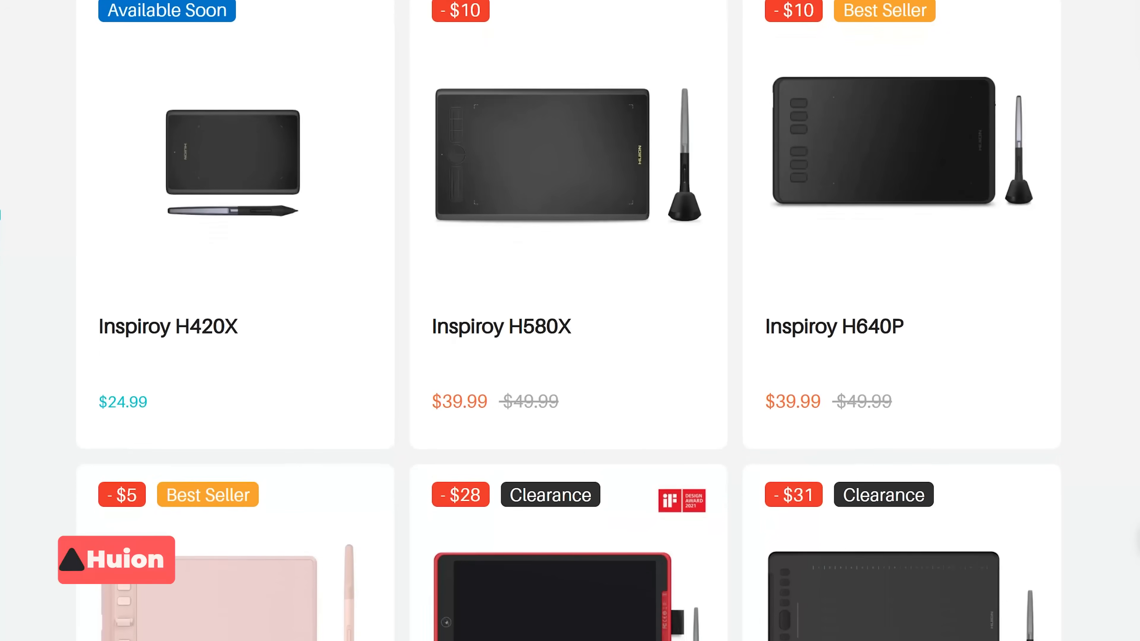
scroll("down", 3)
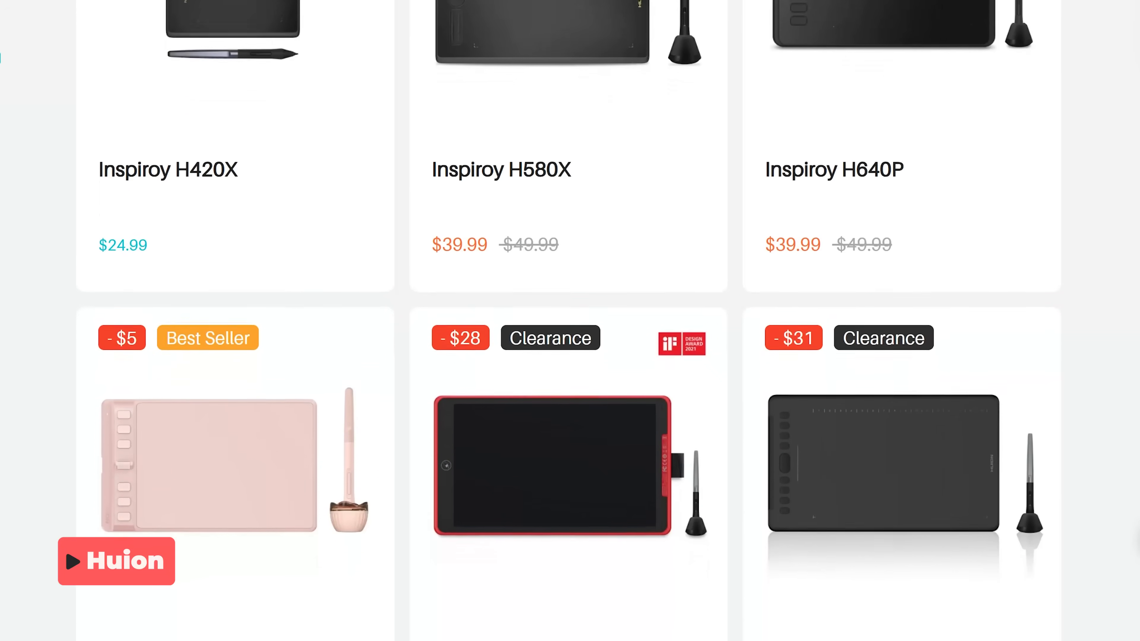
scroll("down", 3)
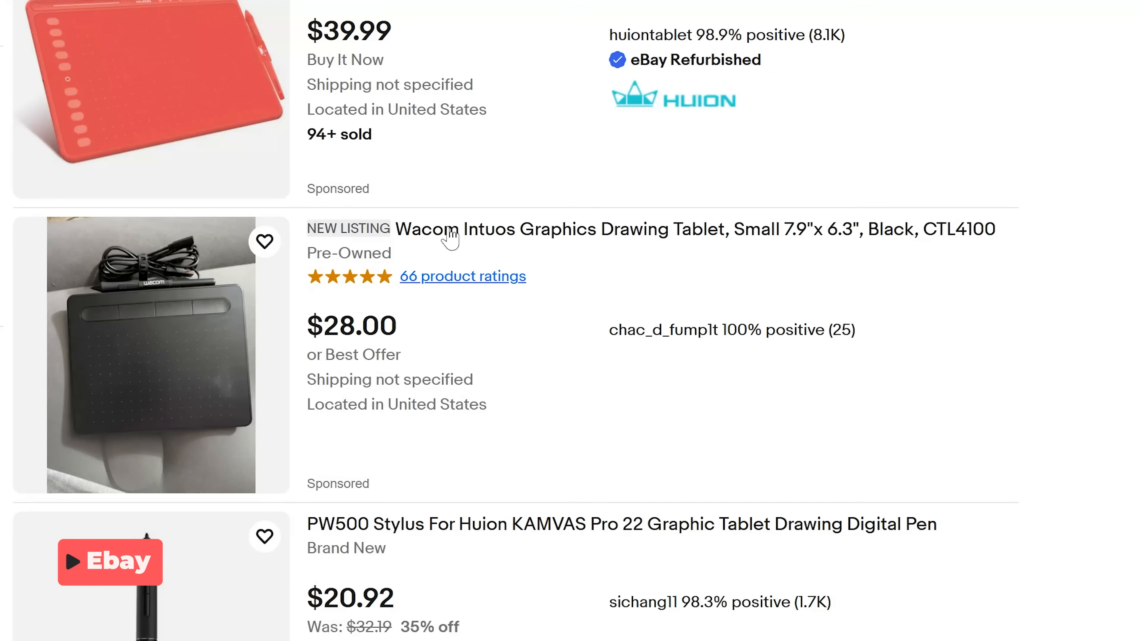
mouse_move(304, 447)
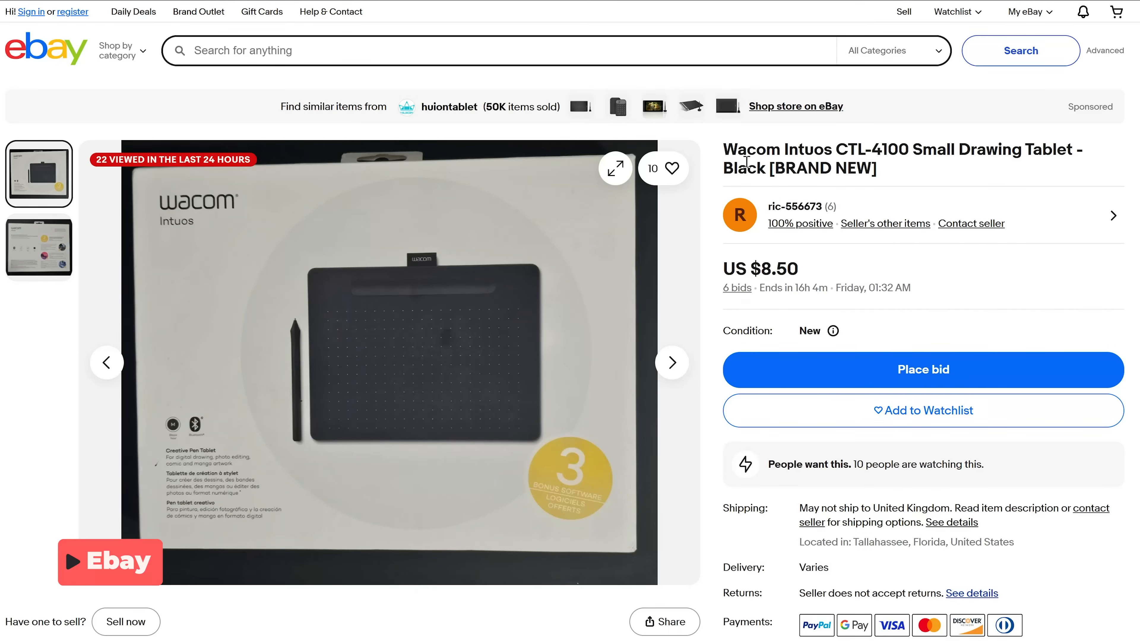
mouse_move(928, 325)
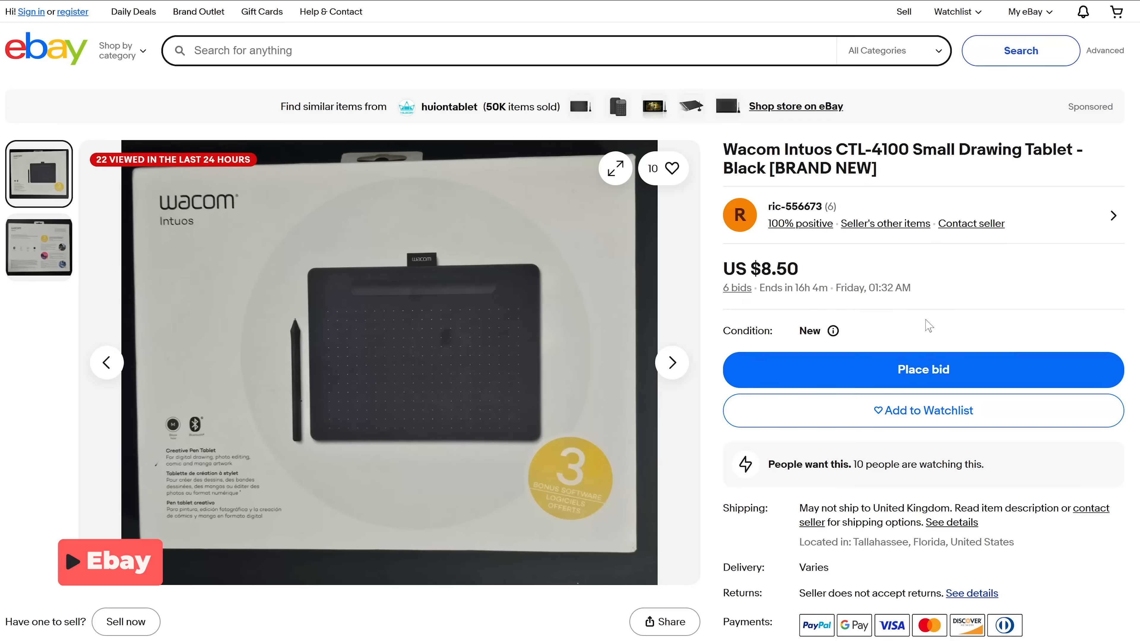
mouse_move(925, 378)
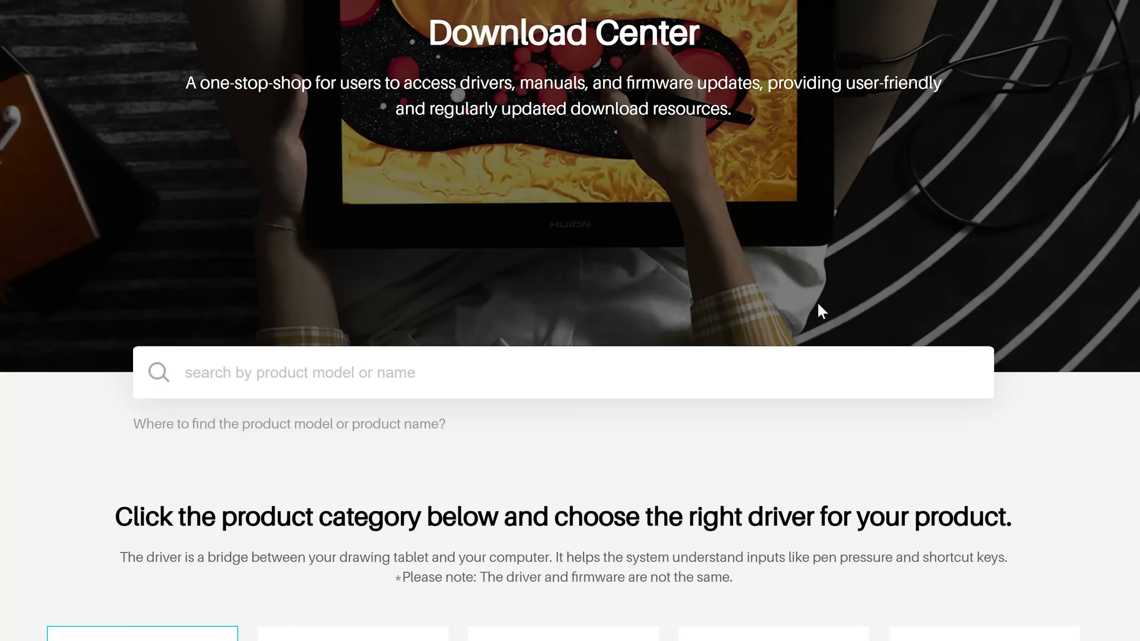
- Choose the Pen Tablet category in Huion's Download Center to find a driver
scroll("down", 3)
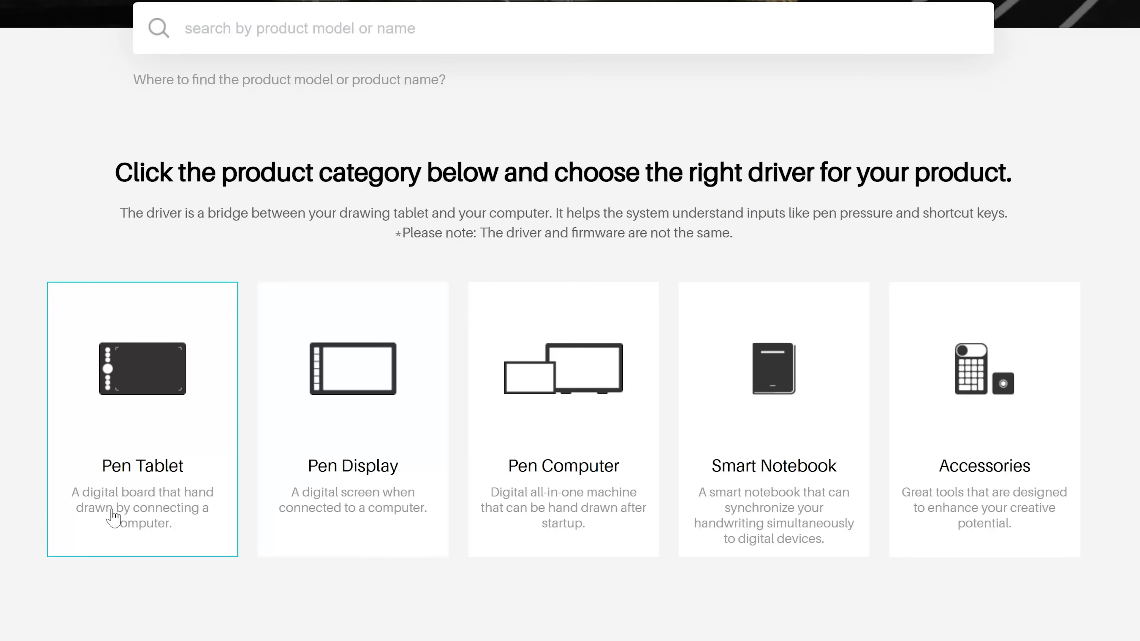
left_click(142, 418)
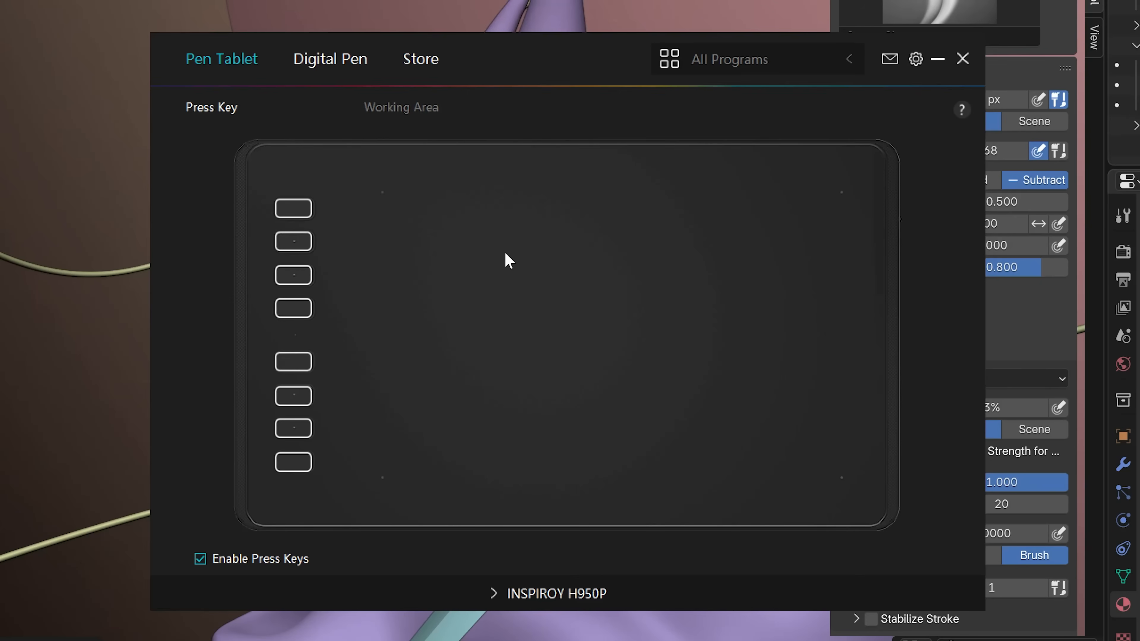
mouse_move(525, 240)
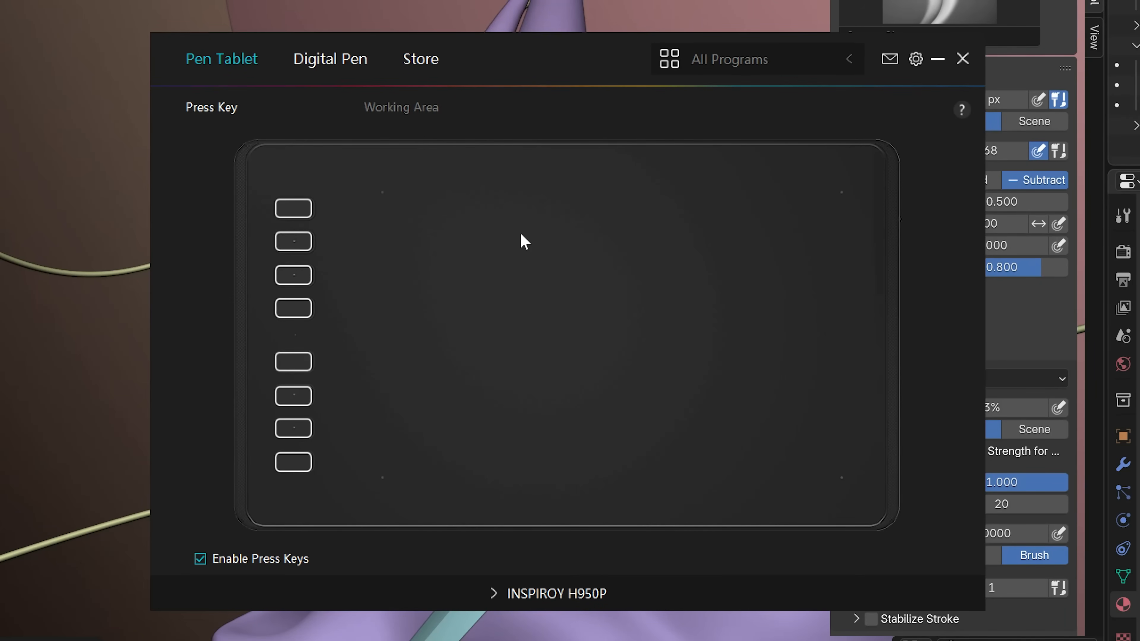
mouse_move(530, 235)
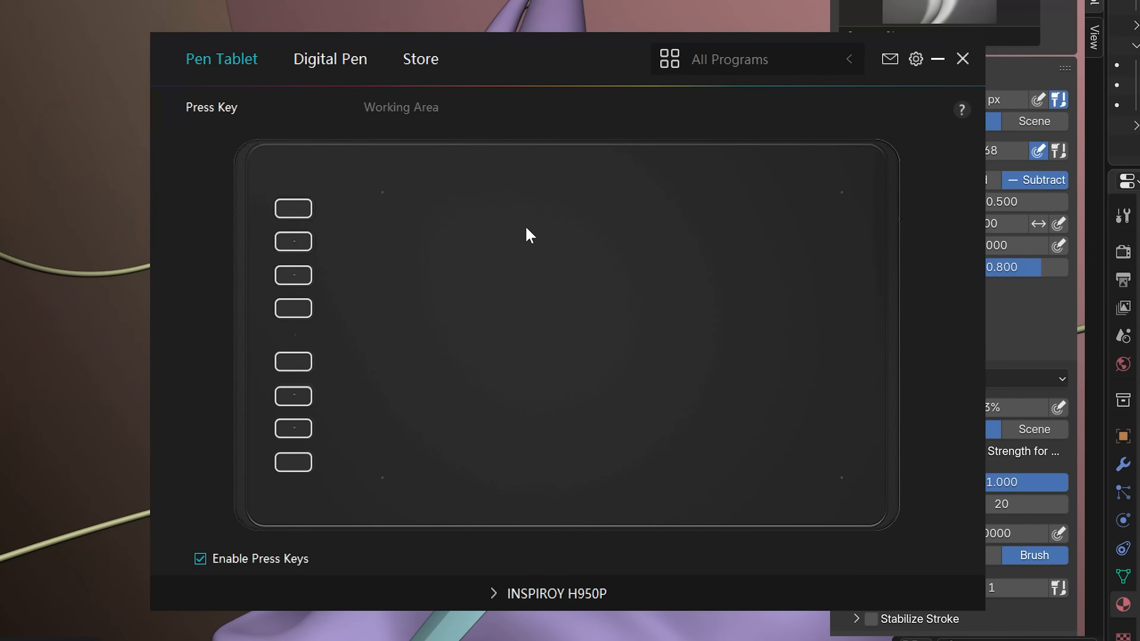
mouse_move(392, 224)
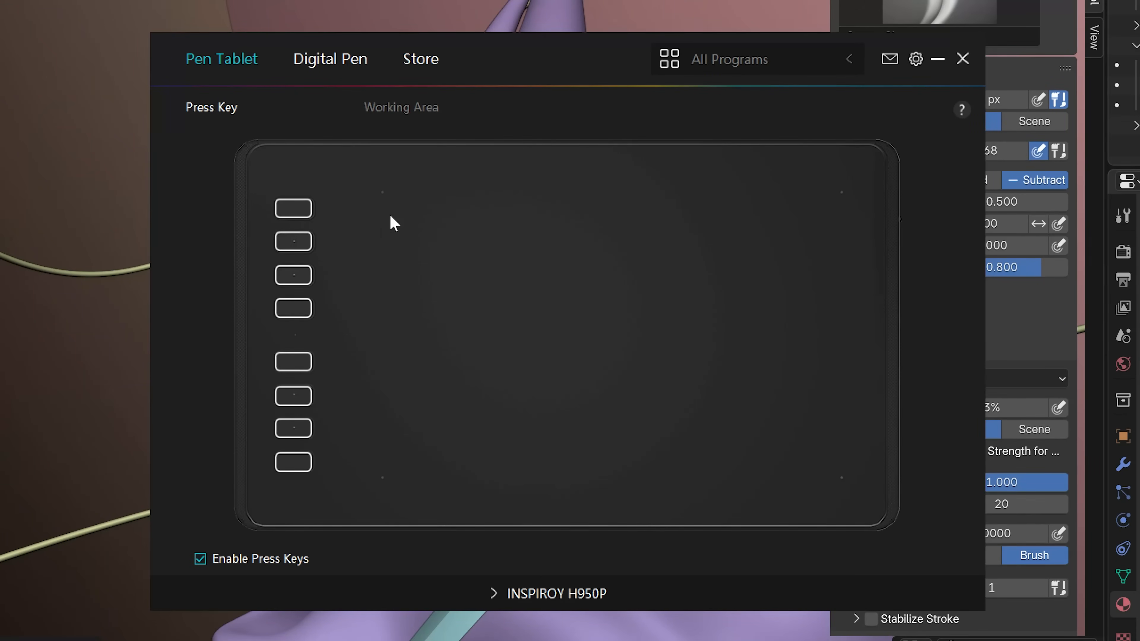
mouse_move(291, 270)
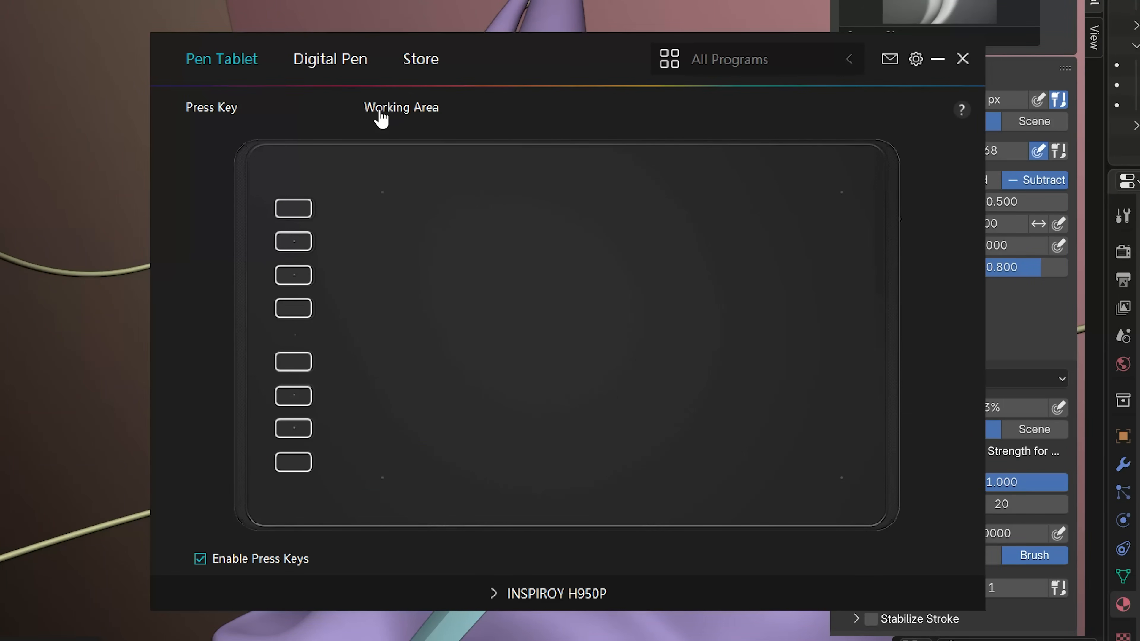
- Review the Working Area settings: All Display mapping with 0° rotation
left_click(400, 106)
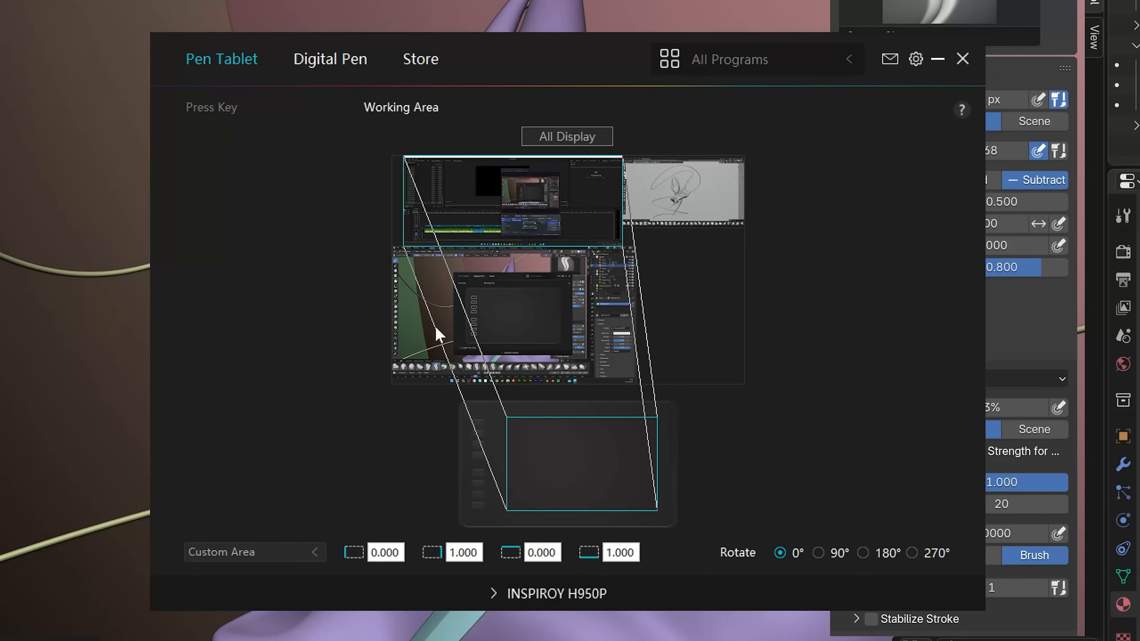
mouse_move(533, 350)
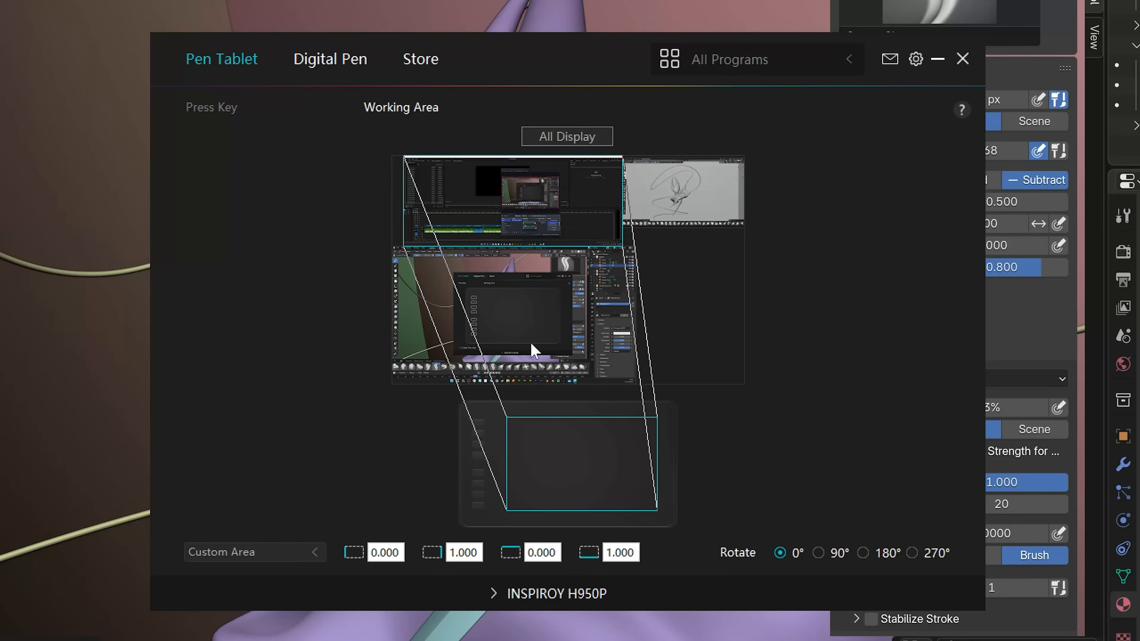
left_click(567, 136)
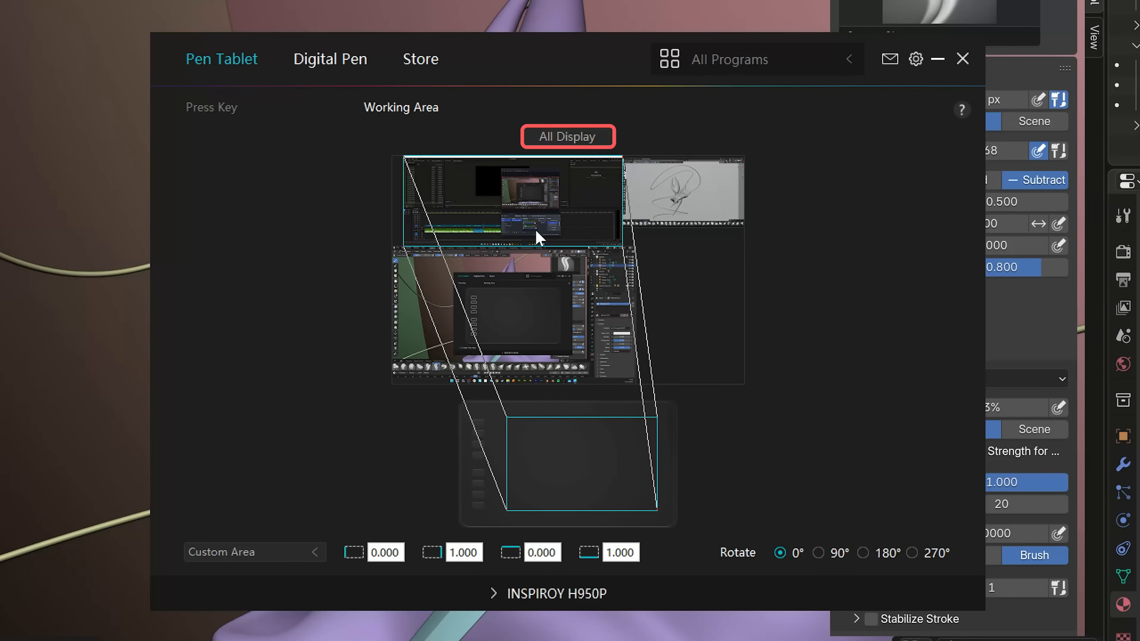
mouse_move(570, 213)
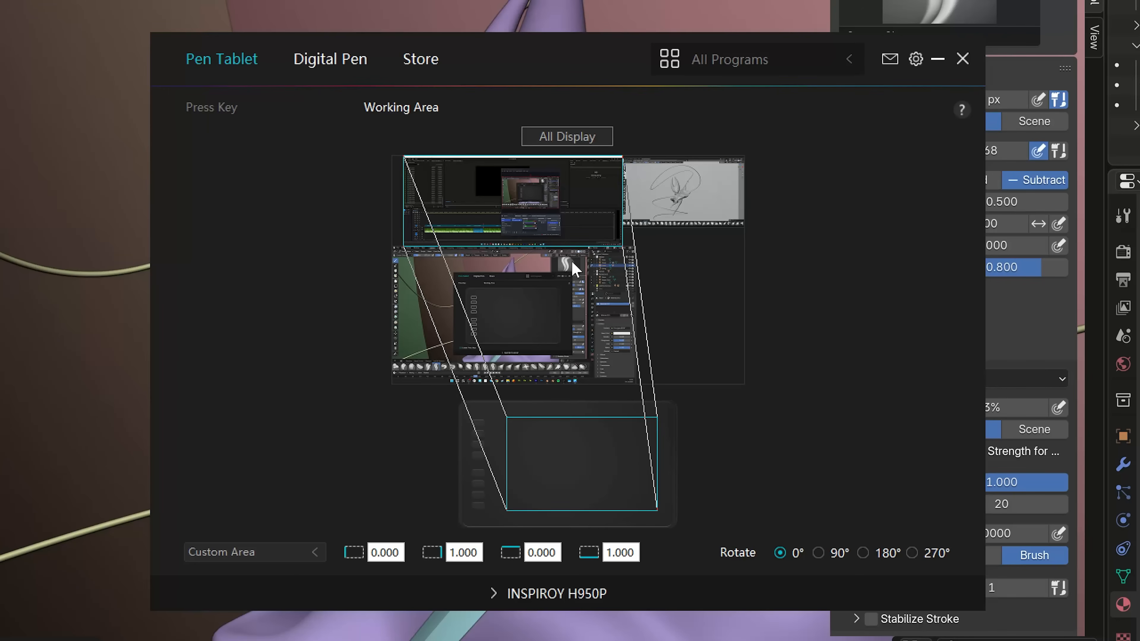
mouse_move(522, 243)
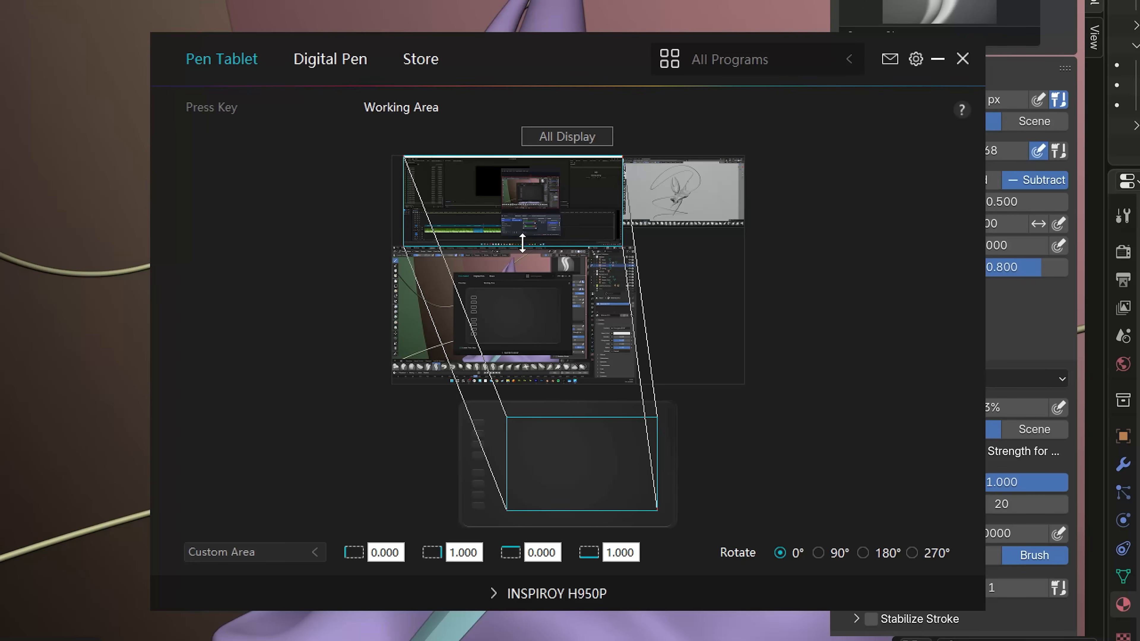